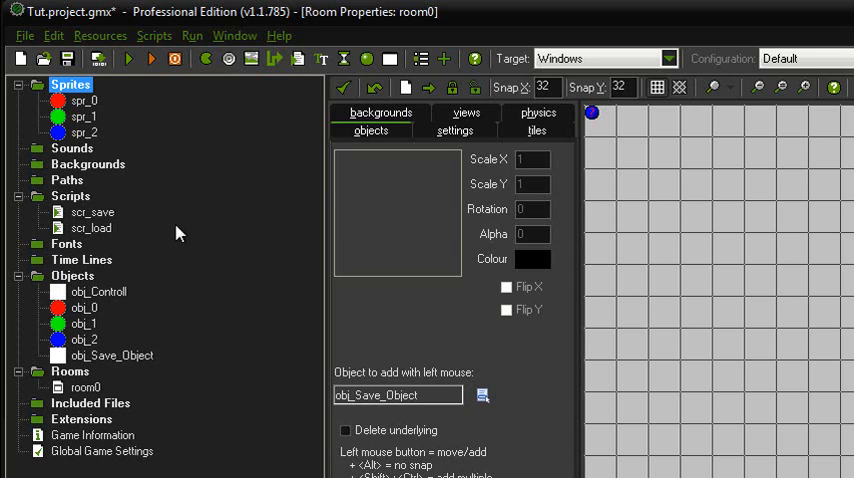
pyautogui.moveTo(220, 164)
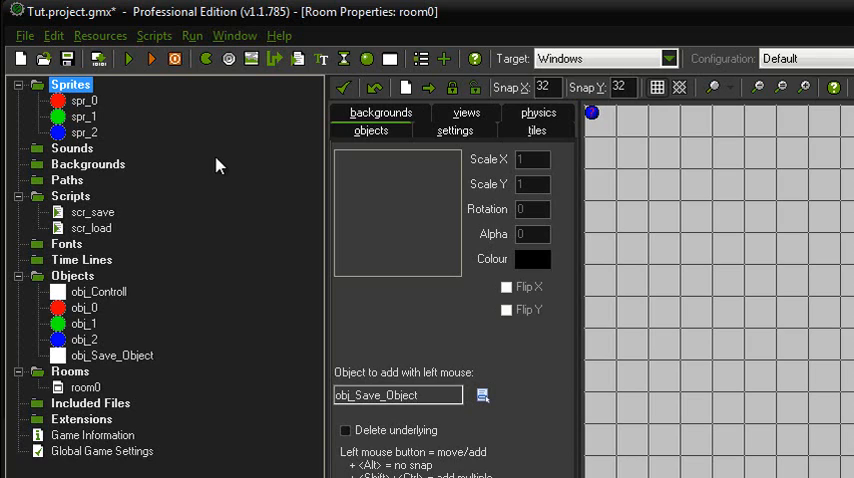
pyautogui.moveTo(164, 158)
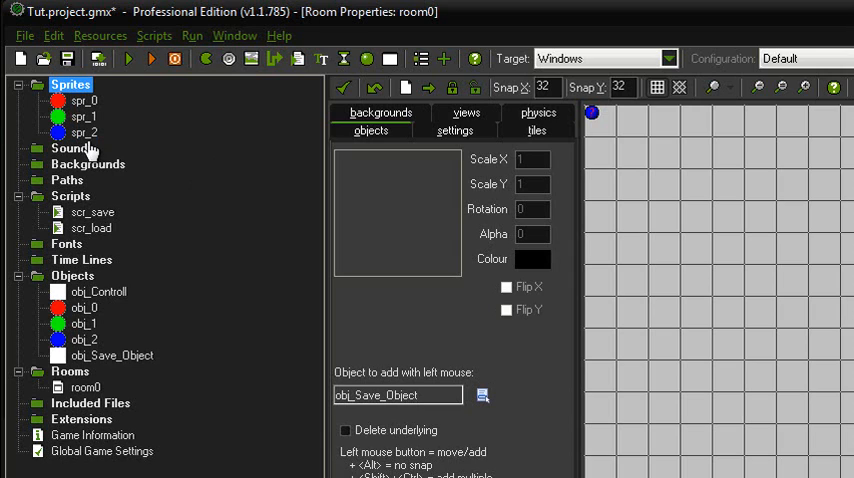
pyautogui.moveTo(136, 132)
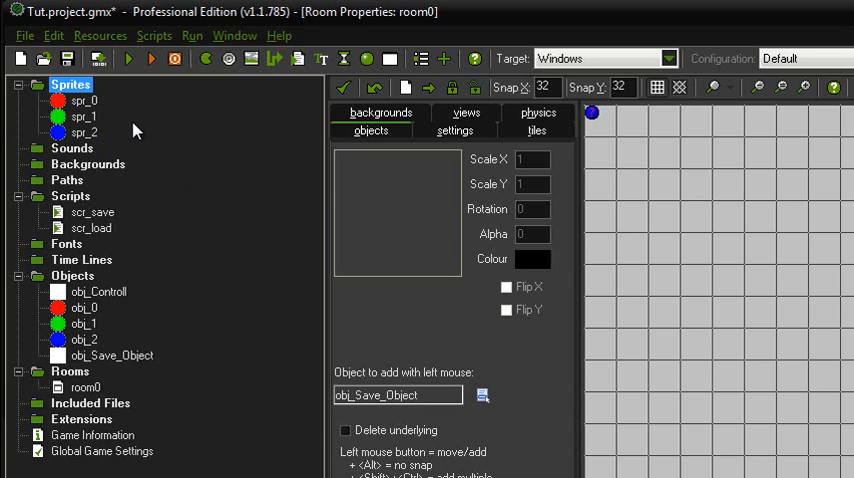
pyautogui.moveTo(140, 100)
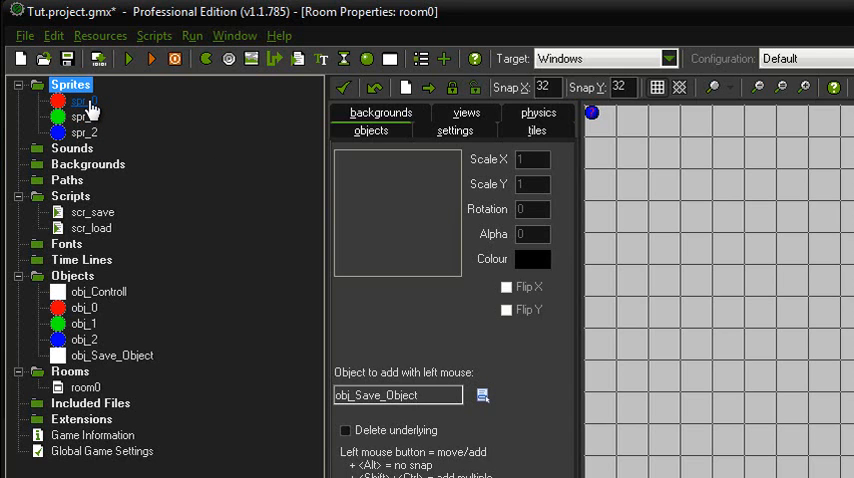
# - Review the ball objects and obj_Save_Object's parent properties in the resource tree
pyautogui.doubleClick(80, 100)
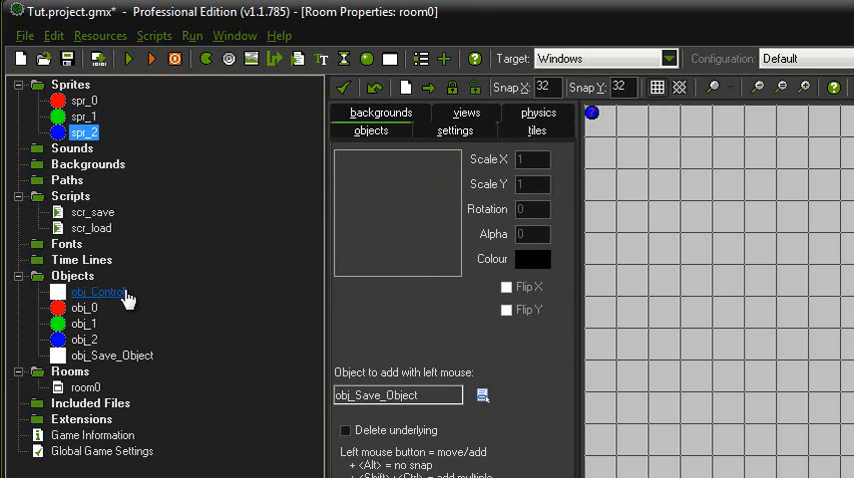
pyautogui.doubleClick(84, 308)
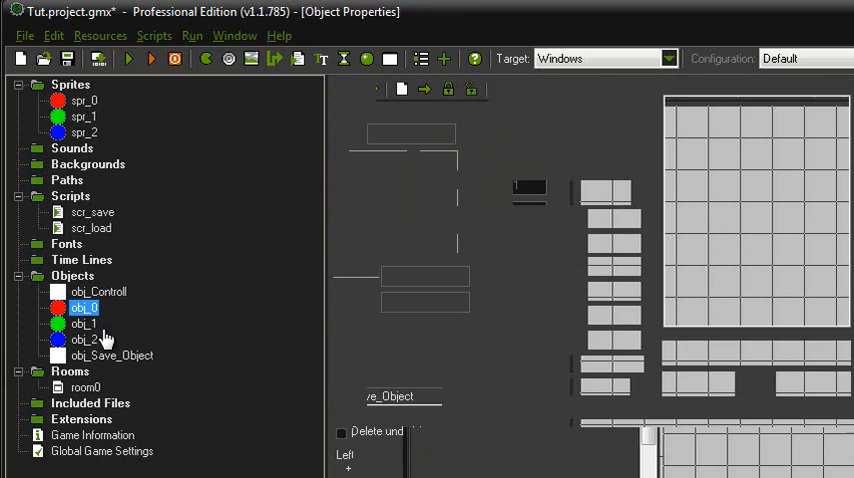
pyautogui.doubleClick(84, 388)
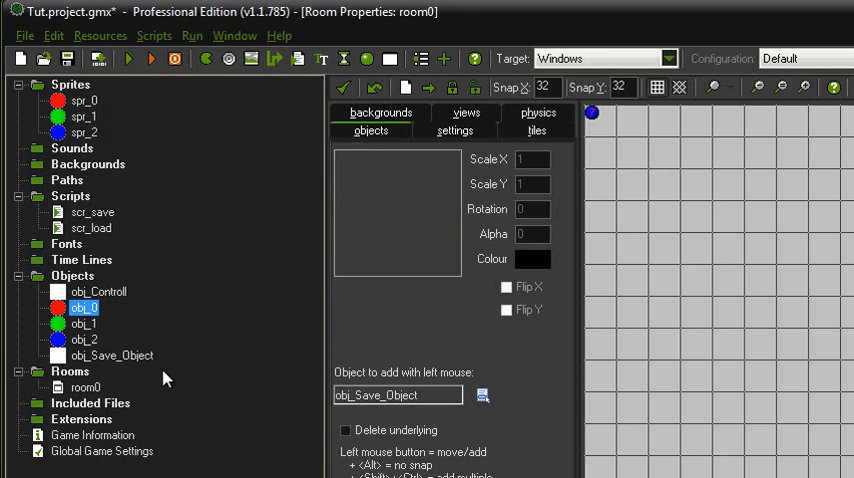
pyautogui.click(84, 324)
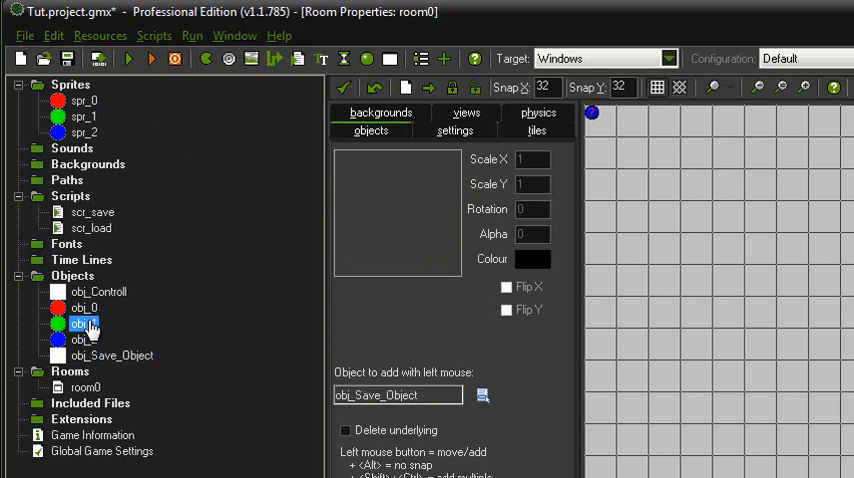
pyautogui.doubleClick(84, 324)
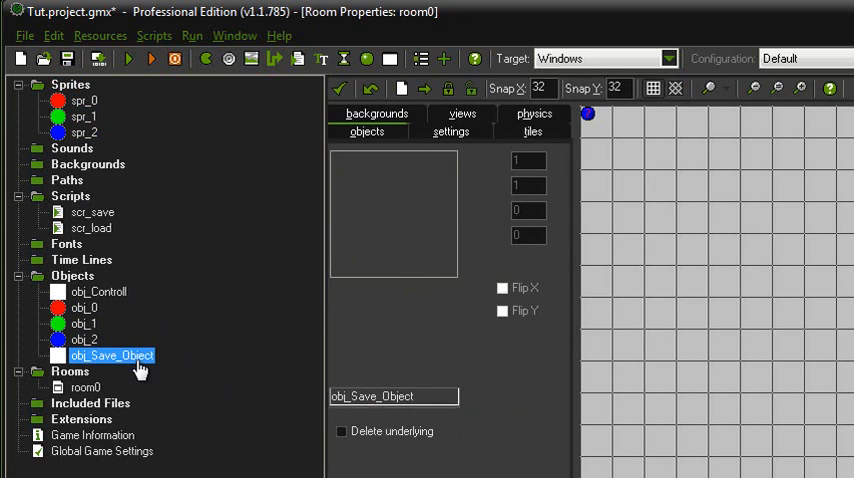
pyautogui.doubleClick(112, 356)
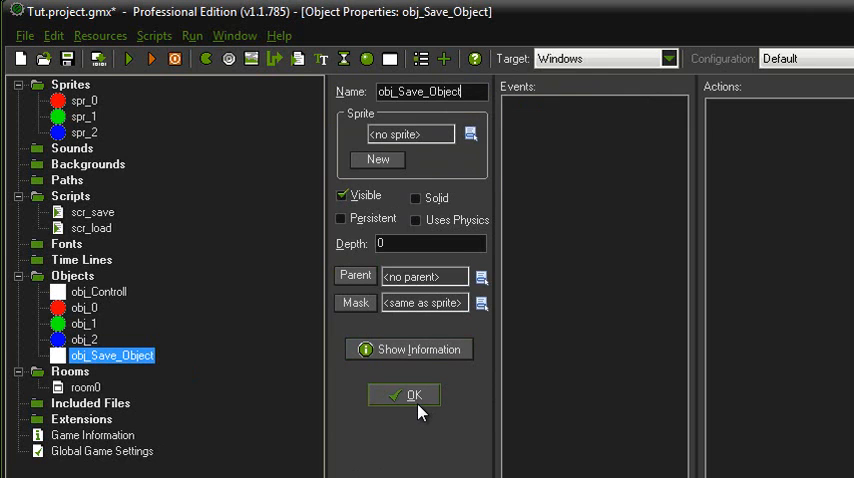
pyautogui.click(404, 394)
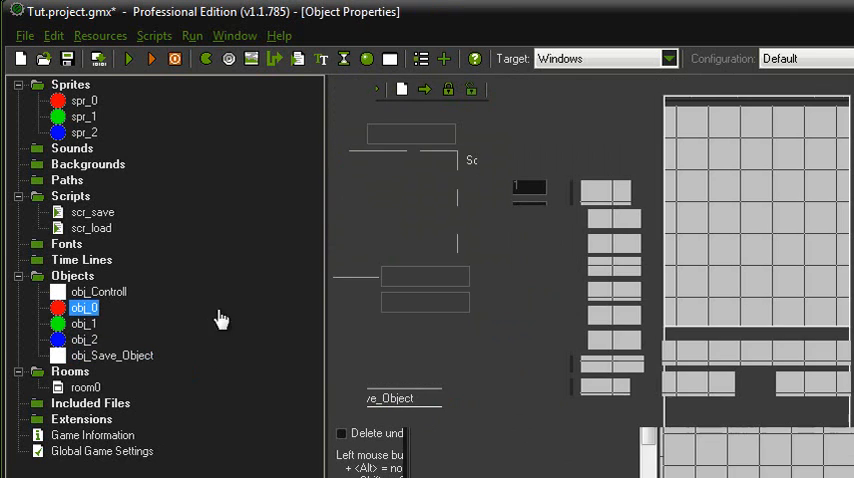
# - Check that obj_0, obj_1 and obj_2 use obj_Save_Object as their parent
pyautogui.doubleClick(84, 308)
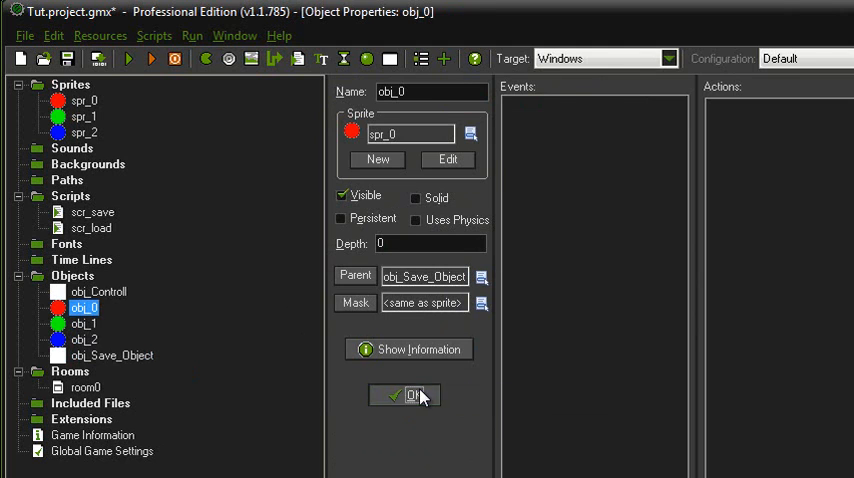
pyautogui.click(412, 396)
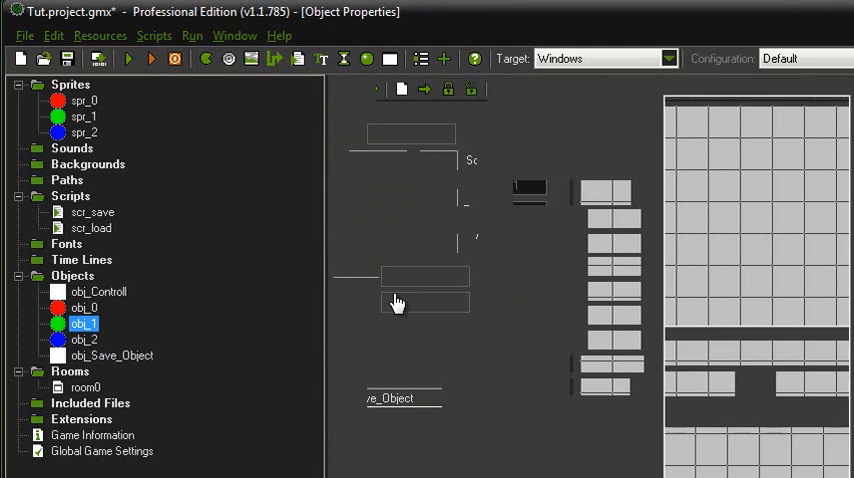
pyautogui.doubleClick(86, 388)
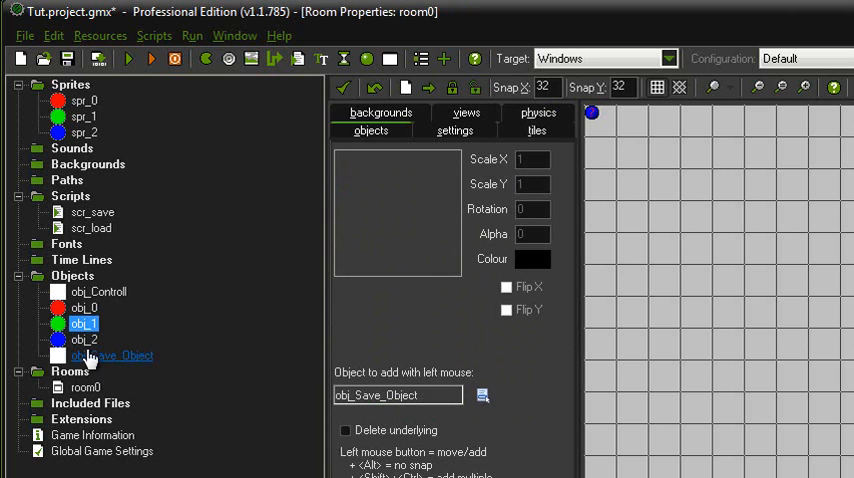
pyautogui.doubleClick(84, 340)
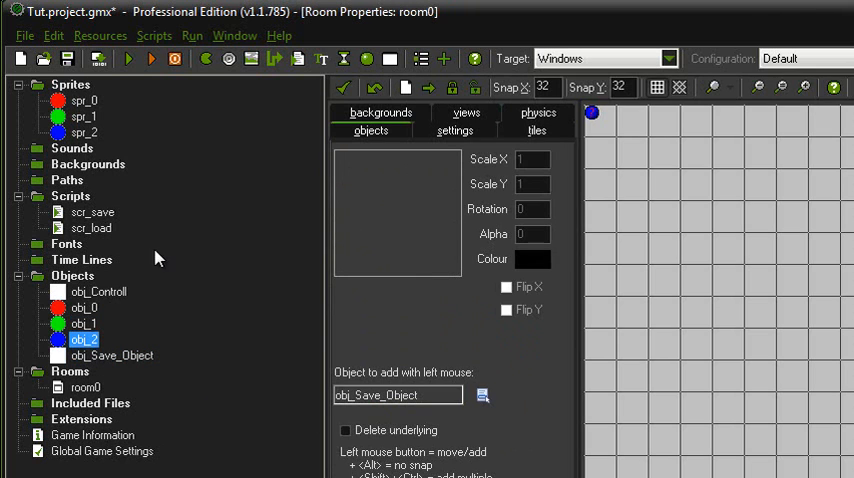
pyautogui.click(98, 292)
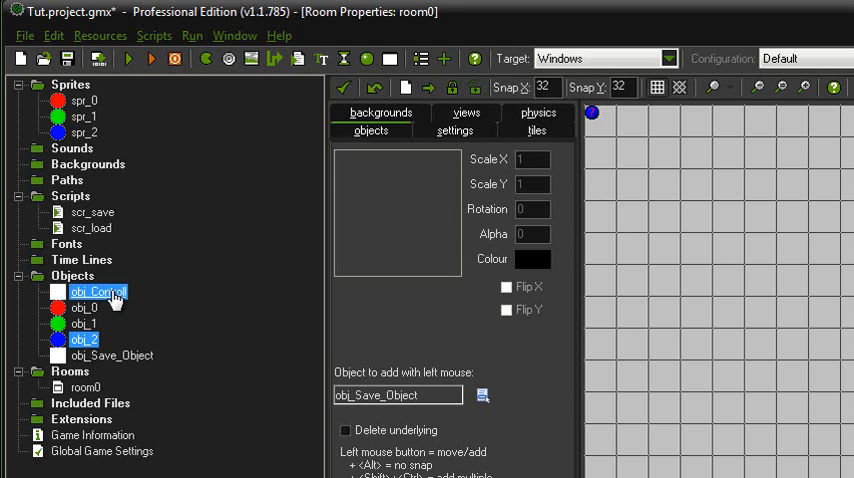
# - Bring up obj_Controll's Step Execute Code action that spawns balls and calls scr_save/scr_load
pyautogui.doubleClick(98, 292)
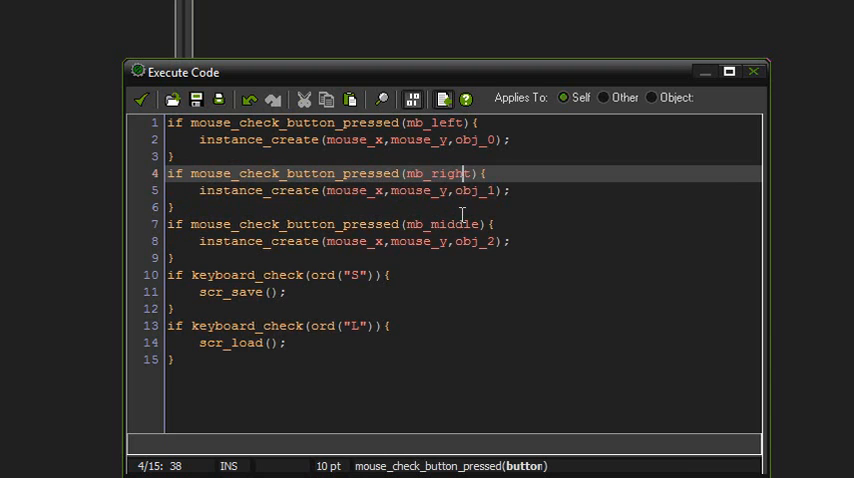
pyautogui.doubleClick(454, 224)
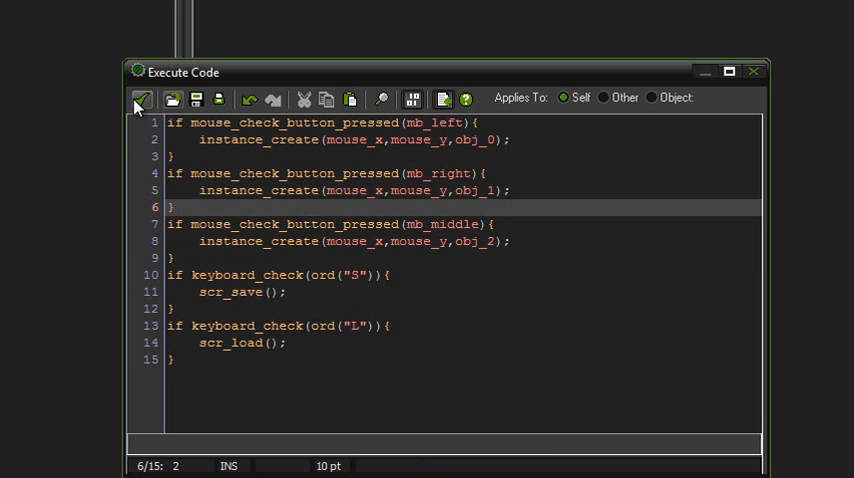
# - Close the Step code unchanged and dismiss obj_Controll's properties, returning to room0
pyautogui.click(140, 98)
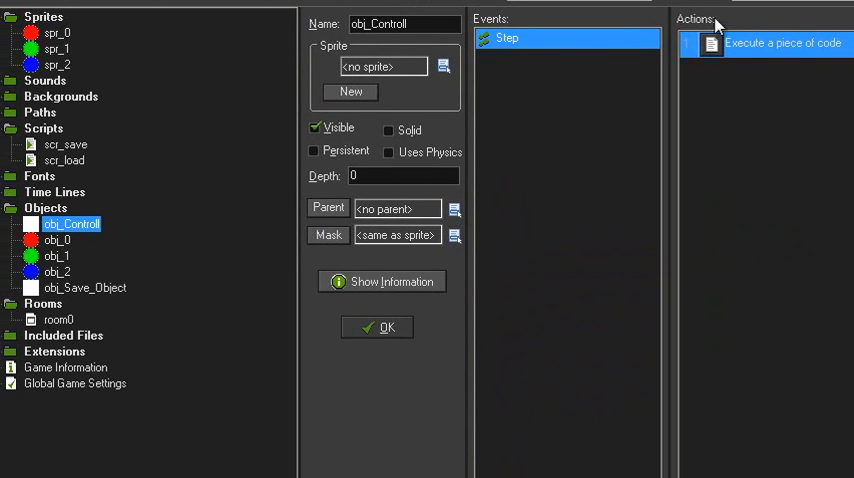
pyautogui.doubleClick(784, 42)
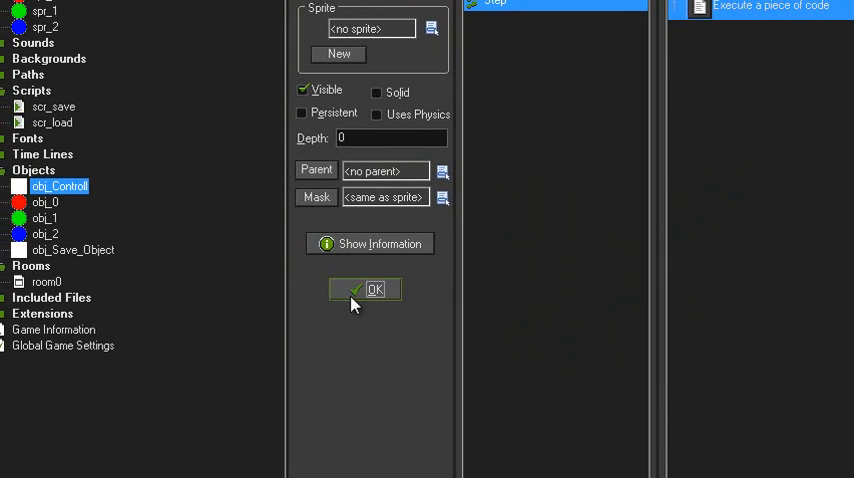
pyautogui.click(376, 288)
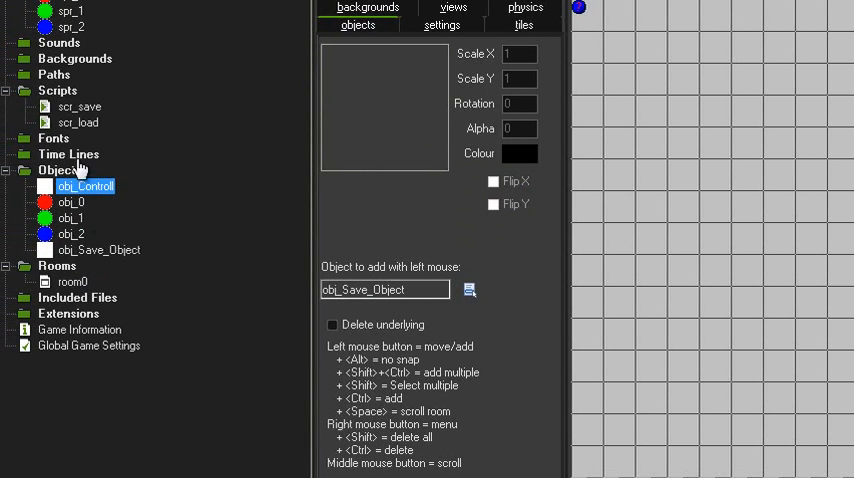
# - Bring up the scr_save script that writes each ball's index and position to the ini file
pyautogui.click(80, 106)
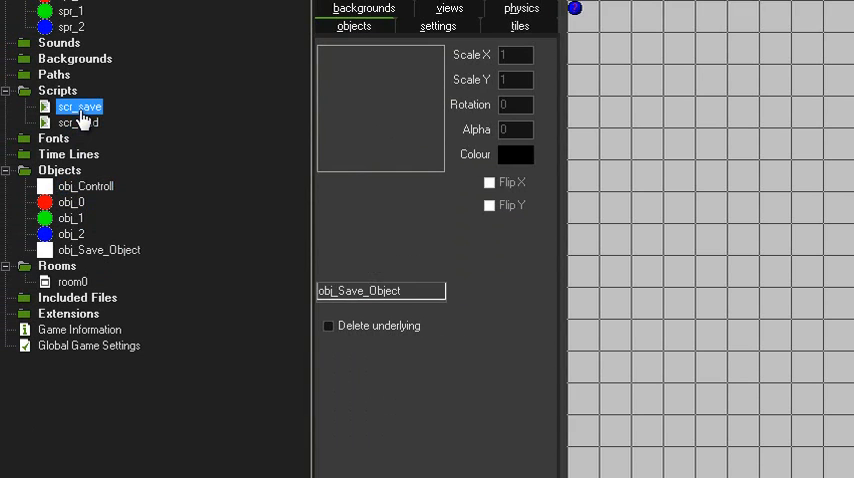
pyautogui.doubleClick(80, 108)
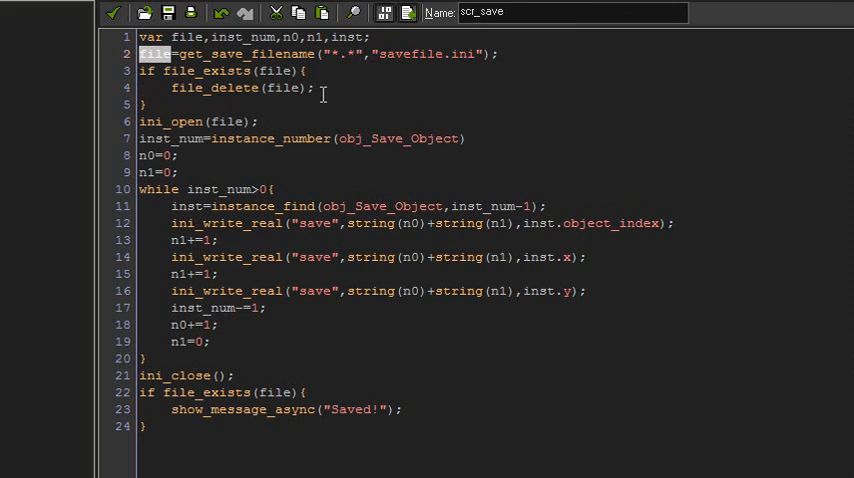
pyautogui.moveTo(508, 52)
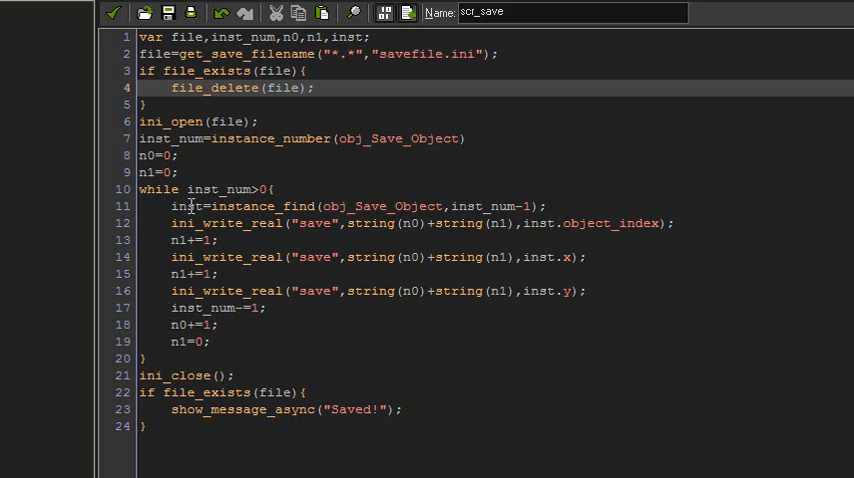
pyautogui.click(258, 122)
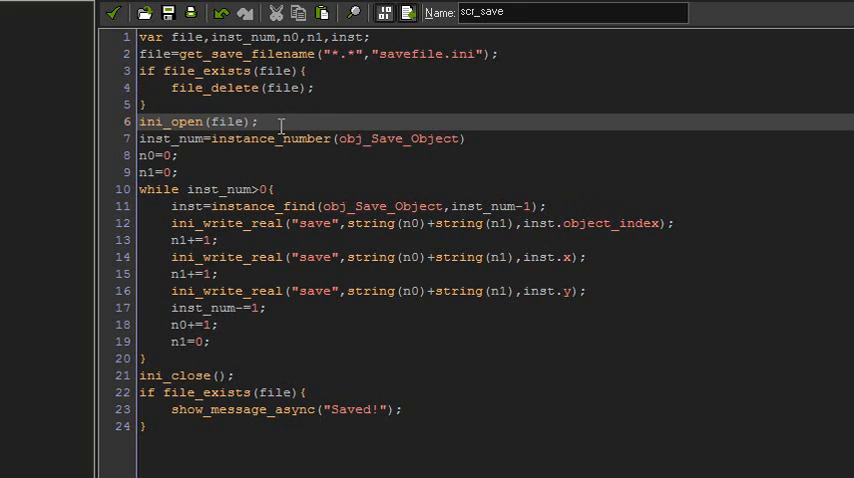
pyautogui.moveTo(204, 88)
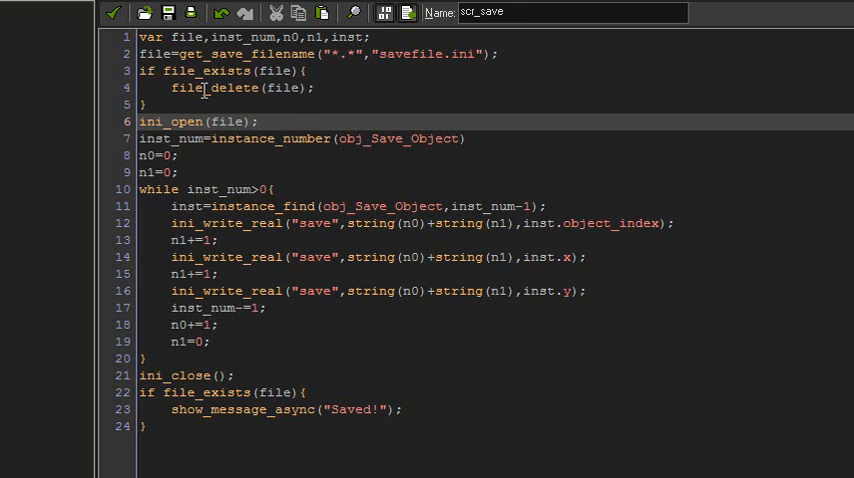
pyautogui.click(258, 122)
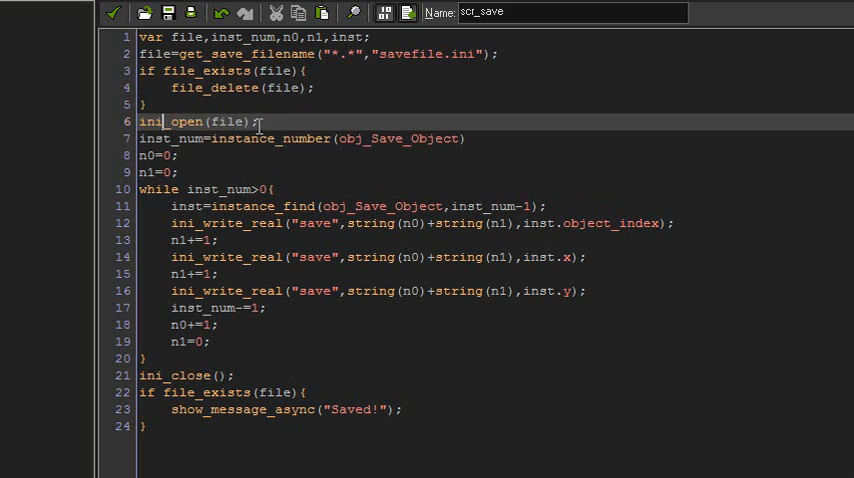
pyautogui.doubleClick(190, 122)
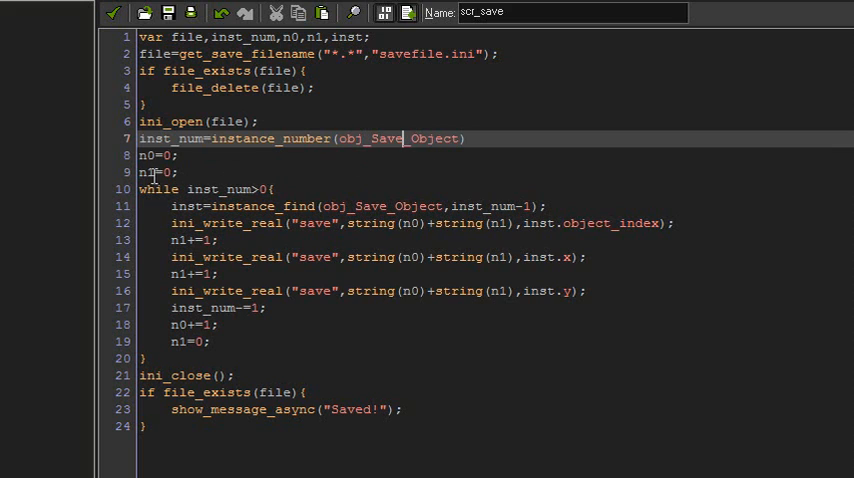
pyautogui.moveTo(170, 156)
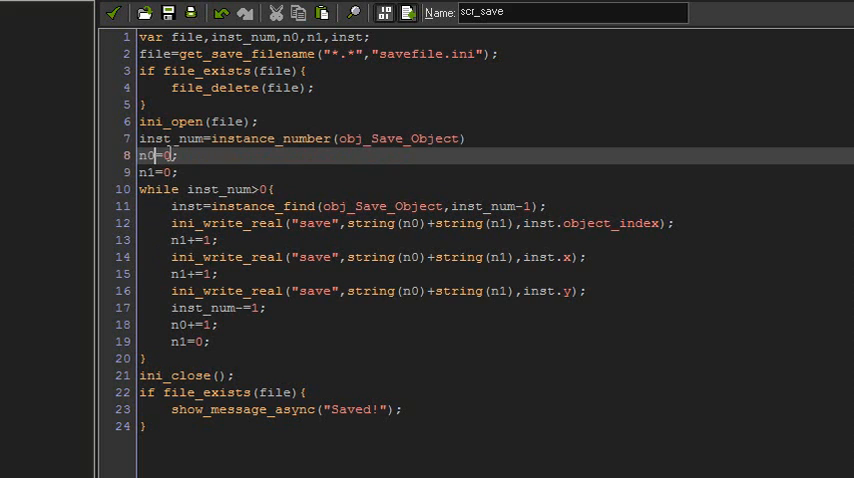
pyautogui.click(168, 172)
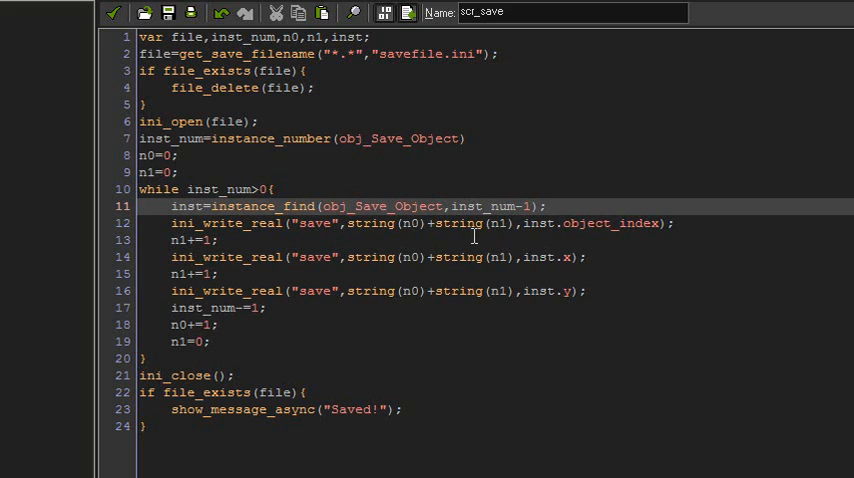
pyautogui.doubleClick(498, 224)
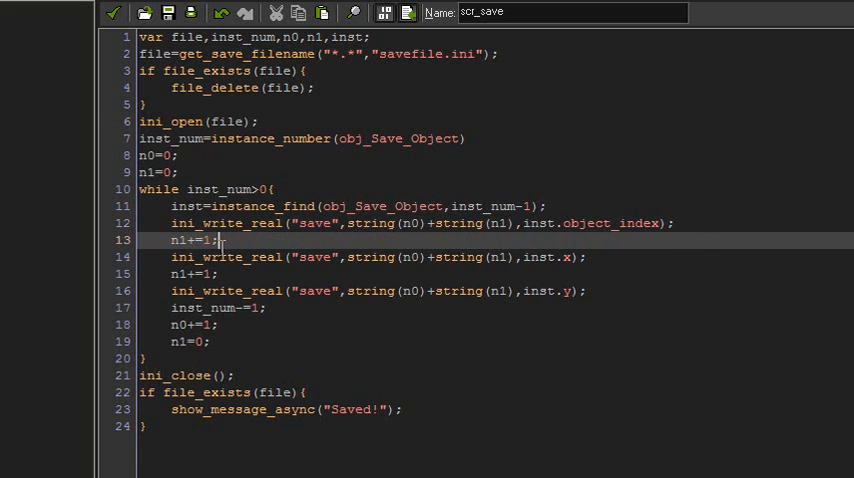
pyautogui.click(324, 222)
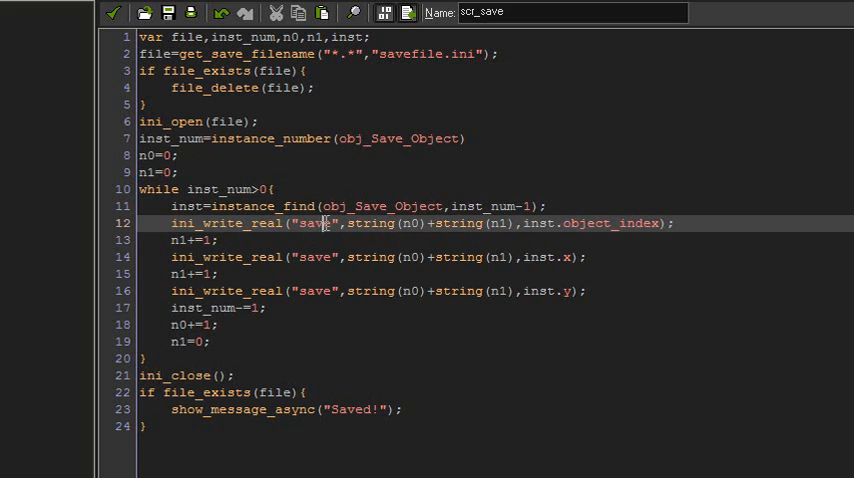
pyautogui.doubleClick(314, 222)
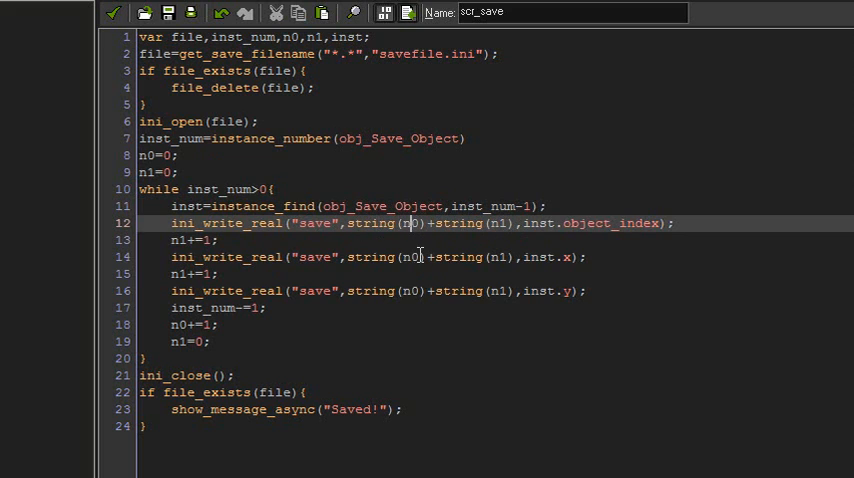
pyautogui.click(168, 156)
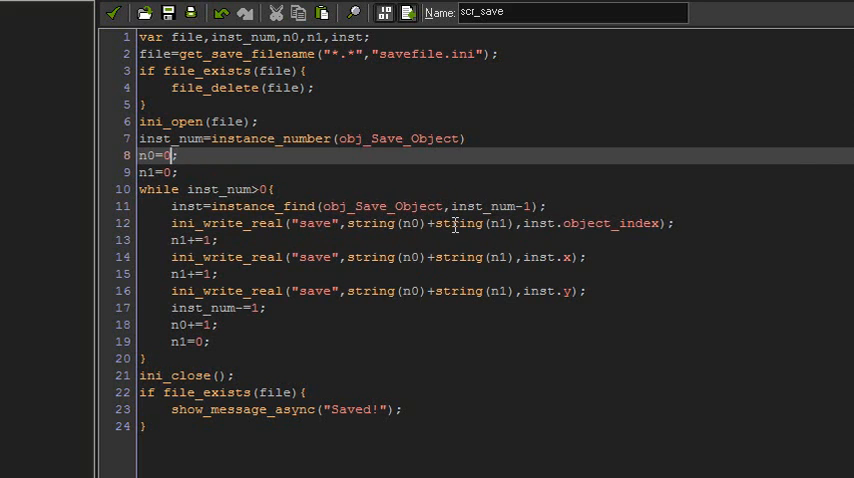
pyautogui.click(172, 172)
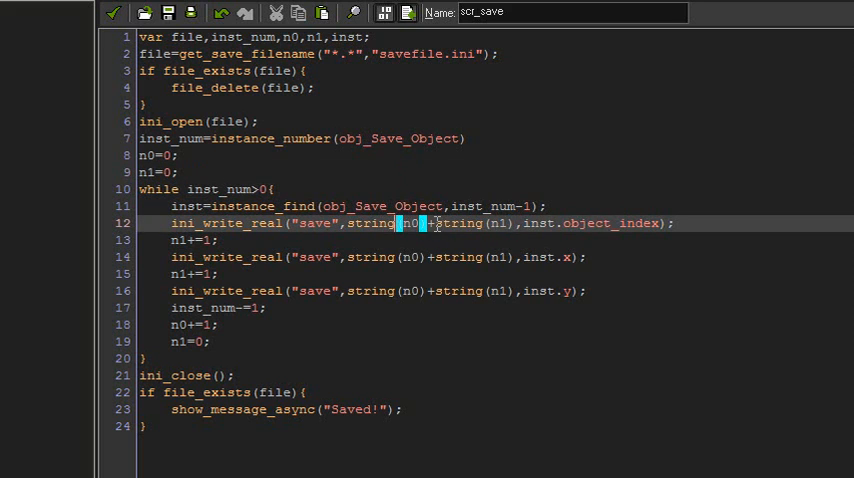
pyautogui.click(516, 312)
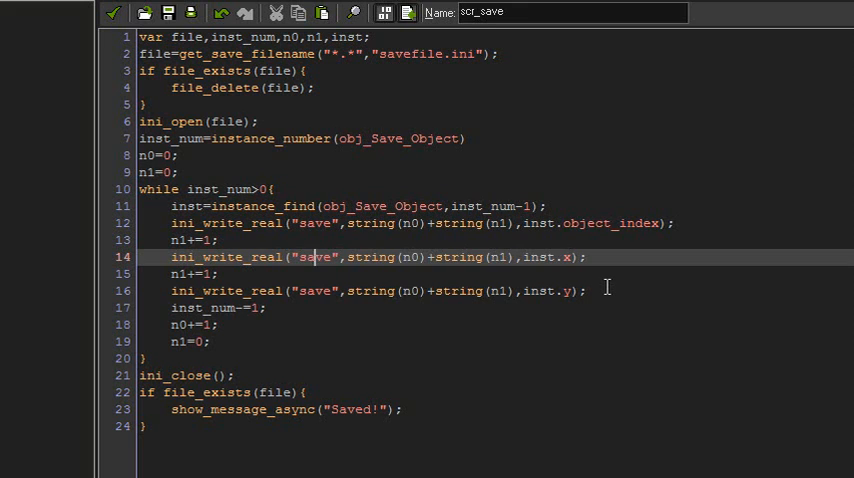
pyautogui.click(584, 256)
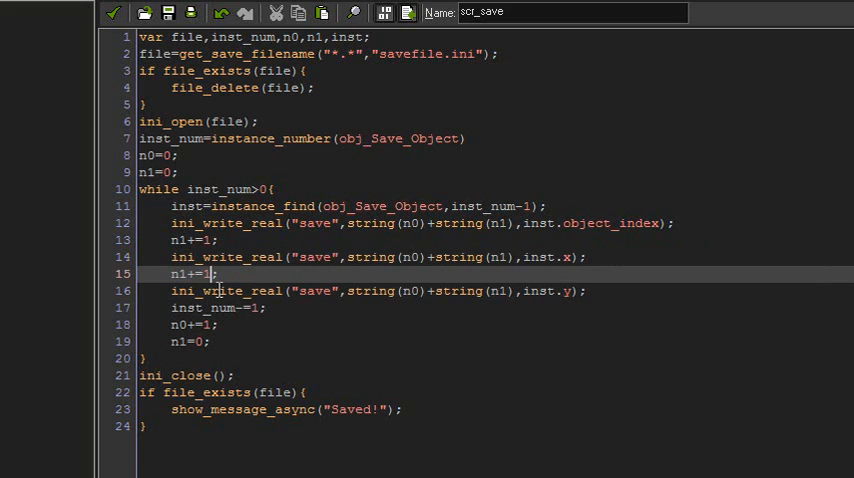
pyautogui.moveTo(780, 176)
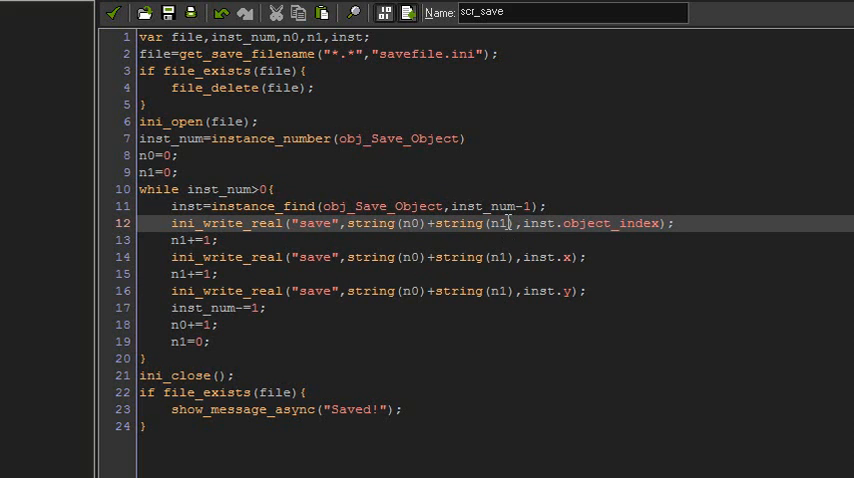
pyautogui.doubleClick(496, 256)
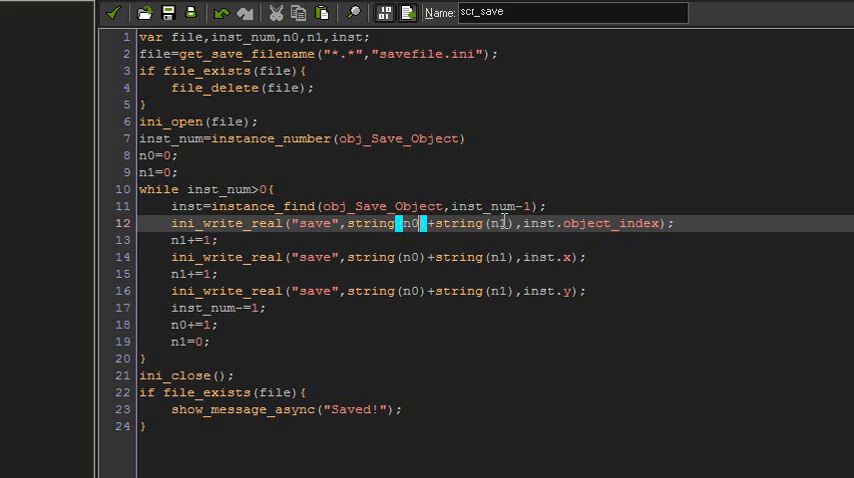
pyautogui.click(504, 224)
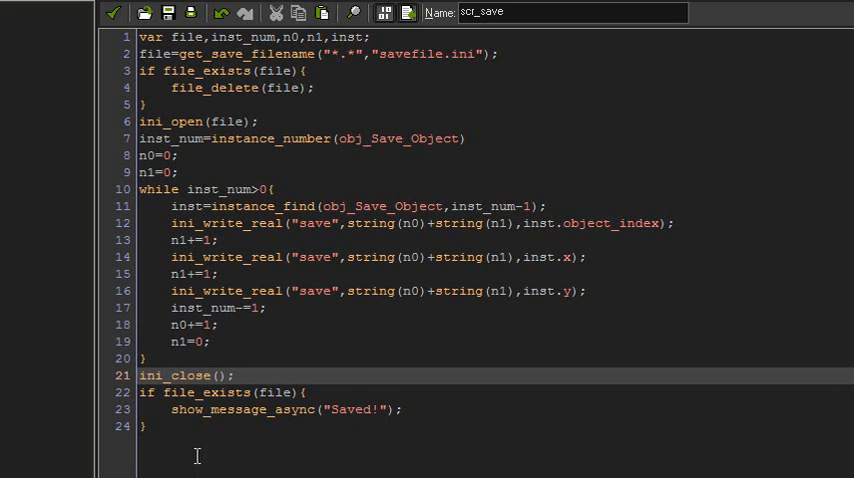
# - Close the scr_save script without edits, returning to room0's editor
pyautogui.click(200, 392)
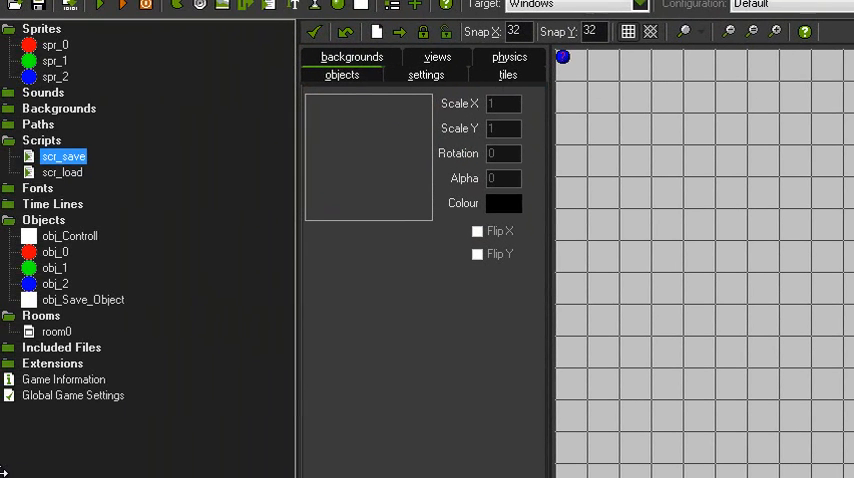
# - Review scr_load's while loop reading each saved ball's type and position from the ini
pyautogui.doubleClick(62, 172)
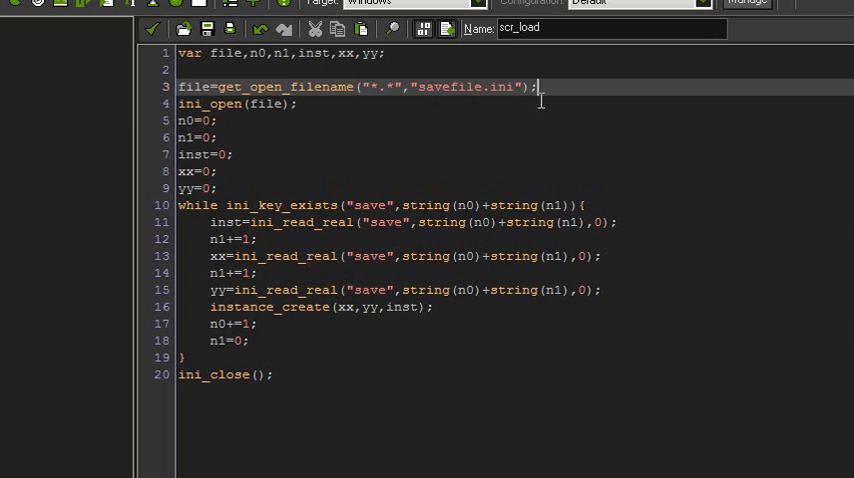
pyautogui.click(268, 104)
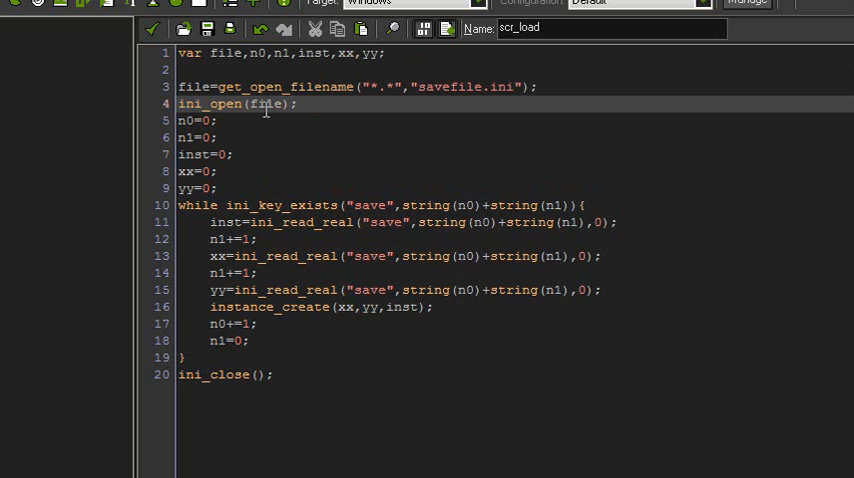
pyautogui.click(212, 122)
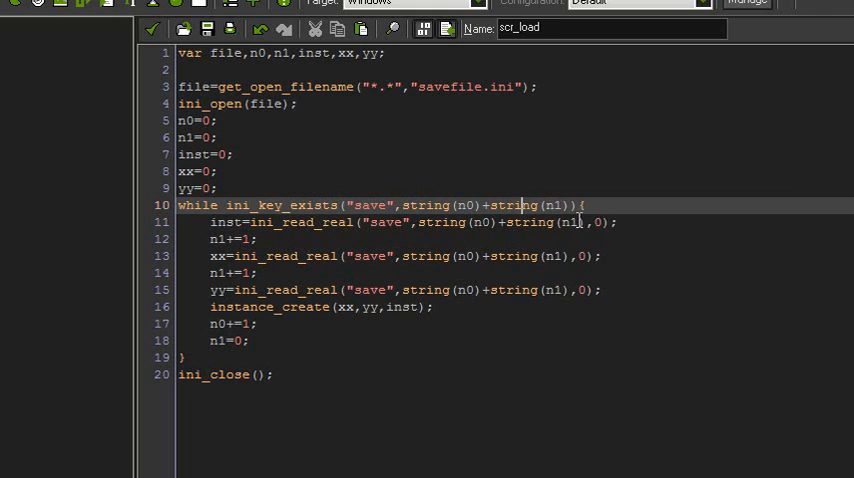
pyautogui.moveTo(420, 222); pyautogui.dragTo(578, 222)
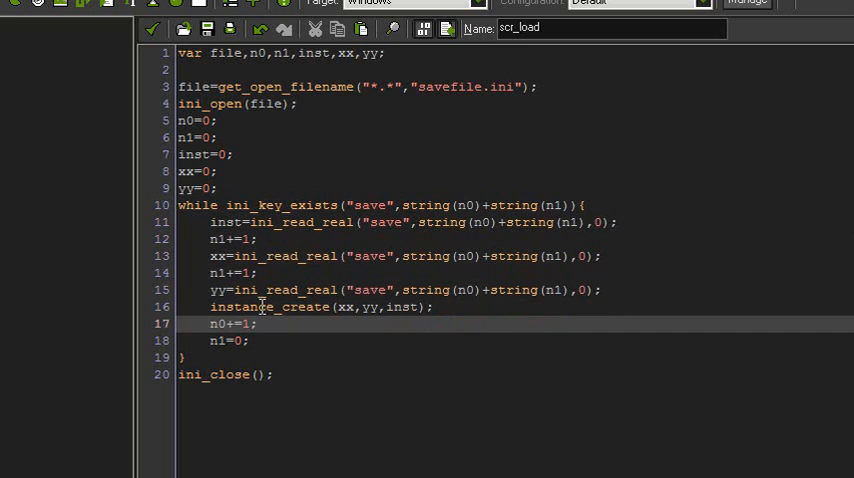
pyautogui.moveTo(330, 290)
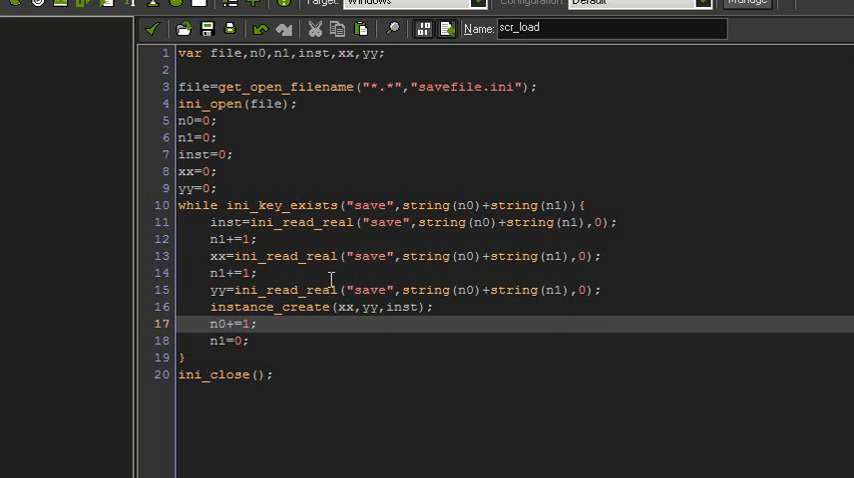
# - Check the loop's closing lines n0+=1 and n1=0 after instance_create
pyautogui.click(240, 340)
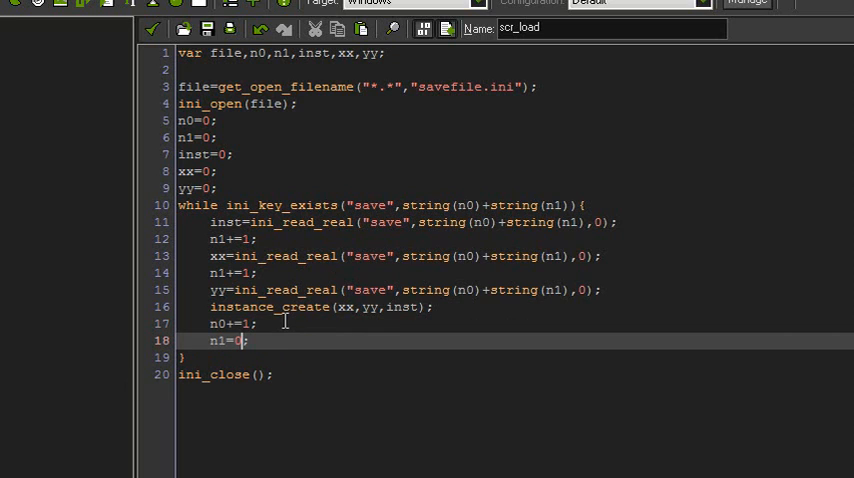
pyautogui.click(240, 374)
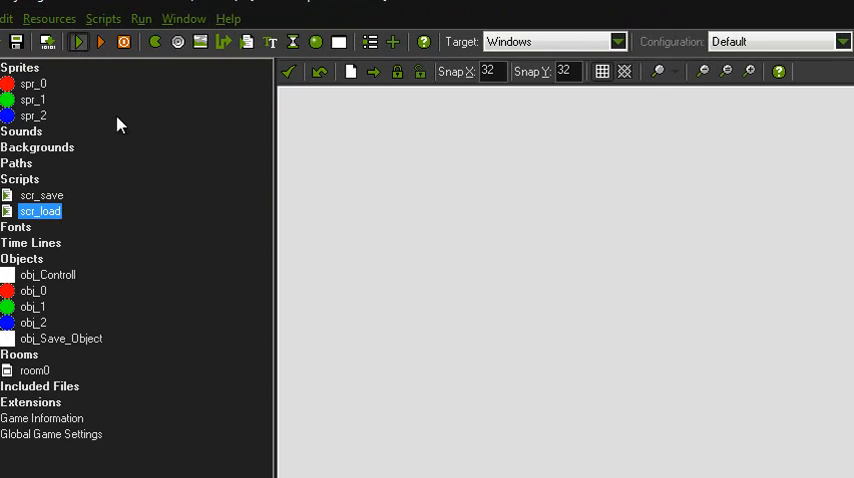
pyautogui.doubleClick(36, 370)
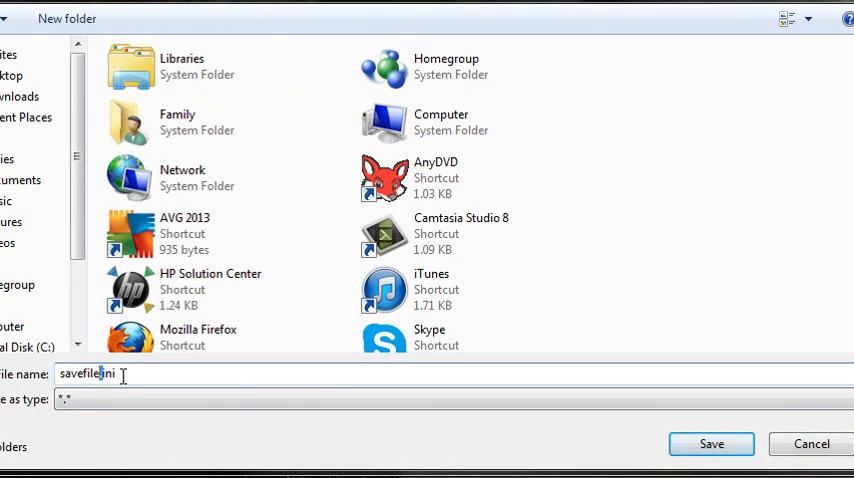
# - Save the drawn balls as savefile.ini, replacing the existing file, and acknowledge Saved!
pyautogui.click(712, 444)
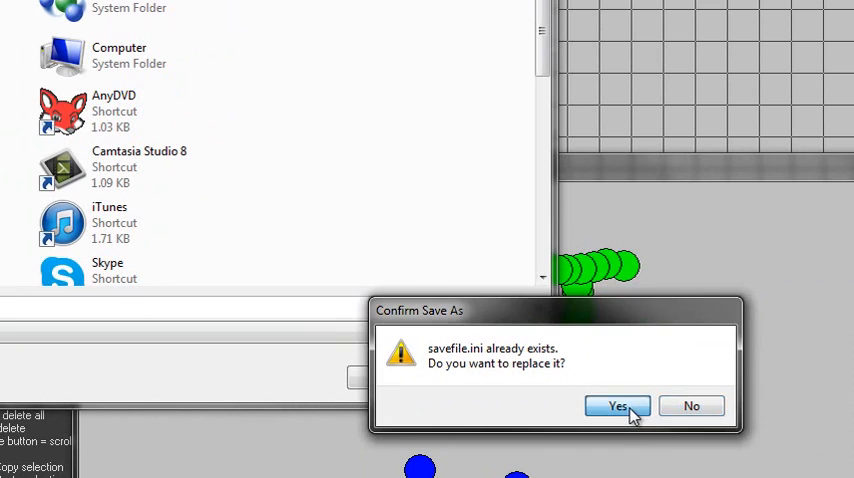
pyautogui.click(616, 404)
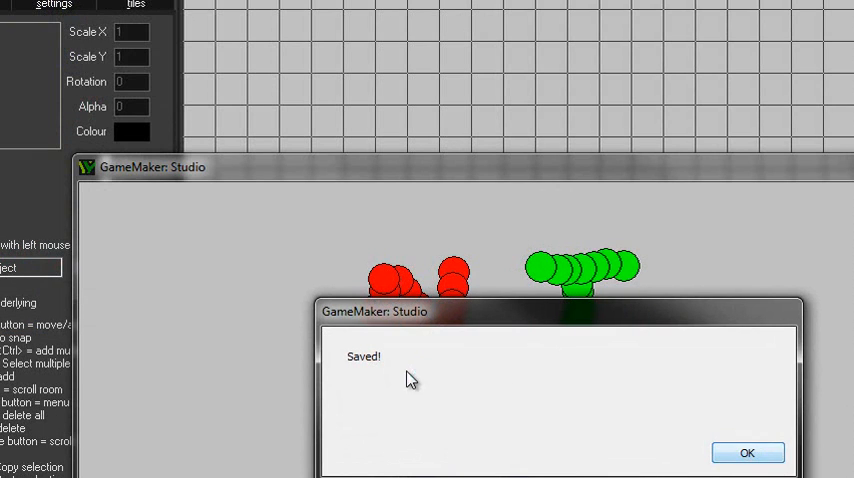
pyautogui.click(748, 452)
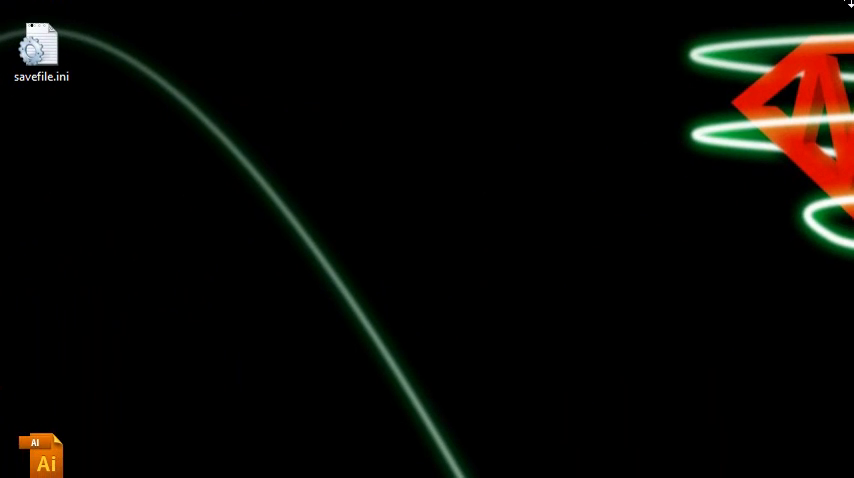
# - View savefile.ini from the desktop in Notepad with its numbered key=value entries
pyautogui.click(42, 50)
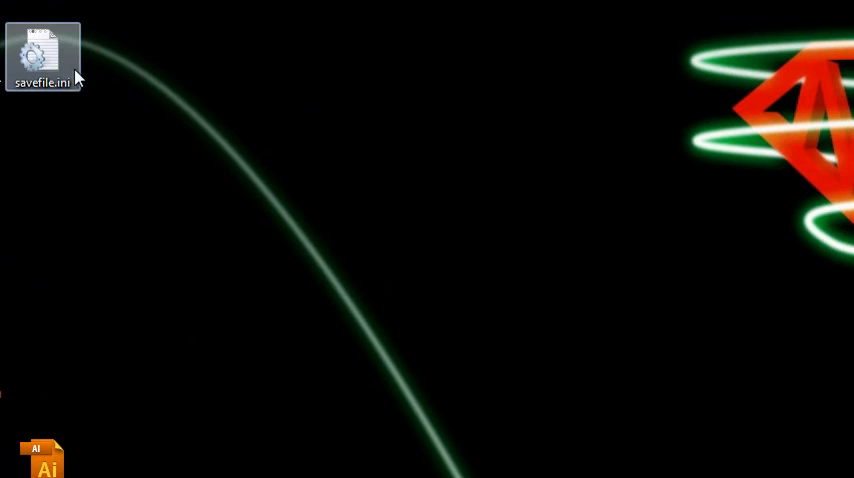
pyautogui.doubleClick(42, 56)
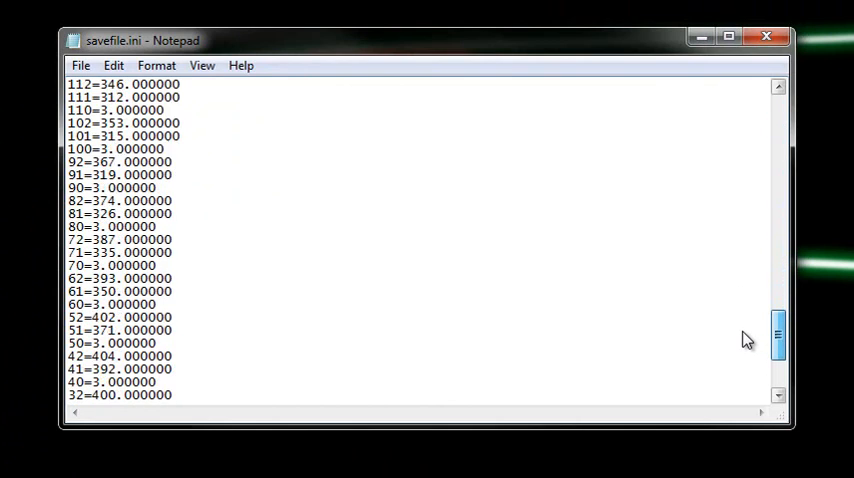
pyautogui.scroll(-3)
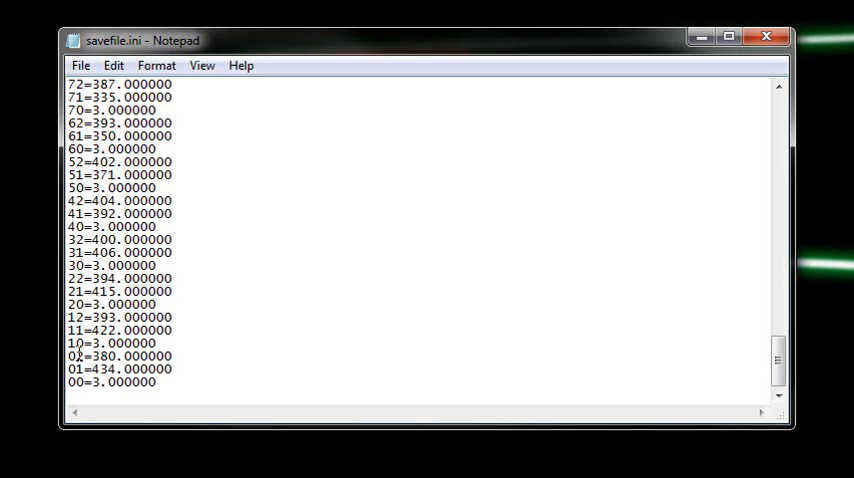
pyautogui.moveTo(76, 356)
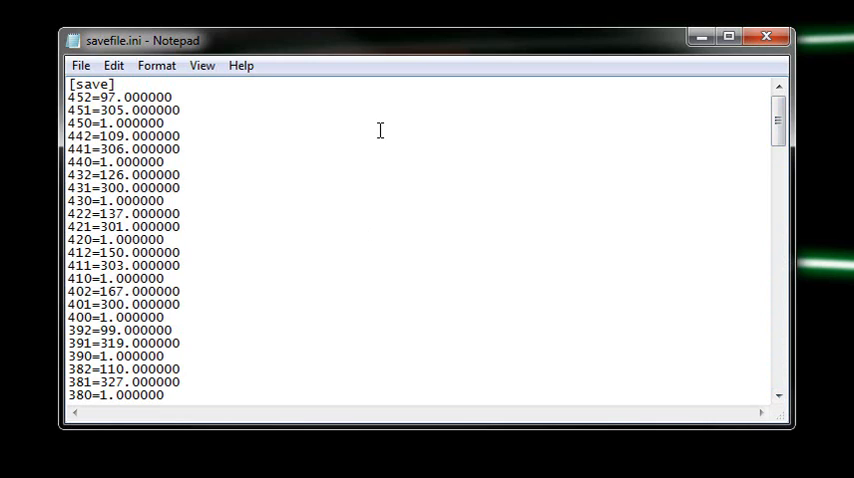
pyautogui.moveTo(408, 122)
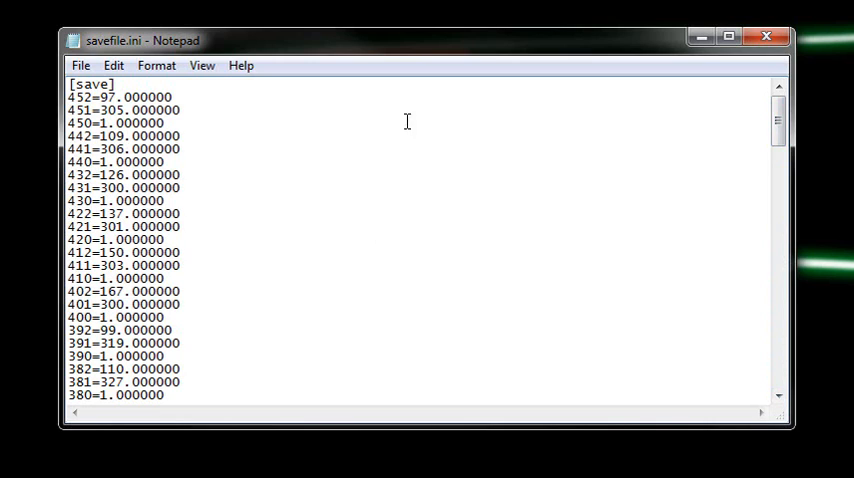
pyautogui.click(764, 36)
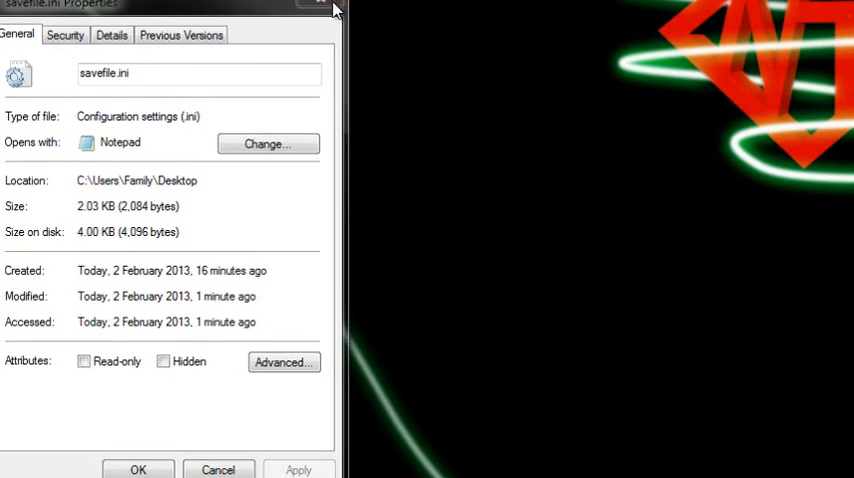
# - Dismiss savefile.ini's properties after confirming the 2.03 KB configuration file
pyautogui.click(320, 6)
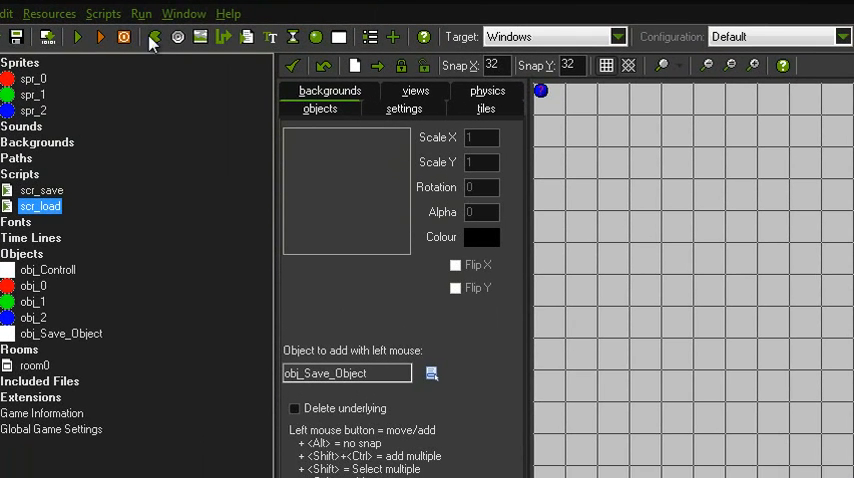
# - Run the game again and load savefile.ini to restore the saved balls
pyautogui.click(78, 36)
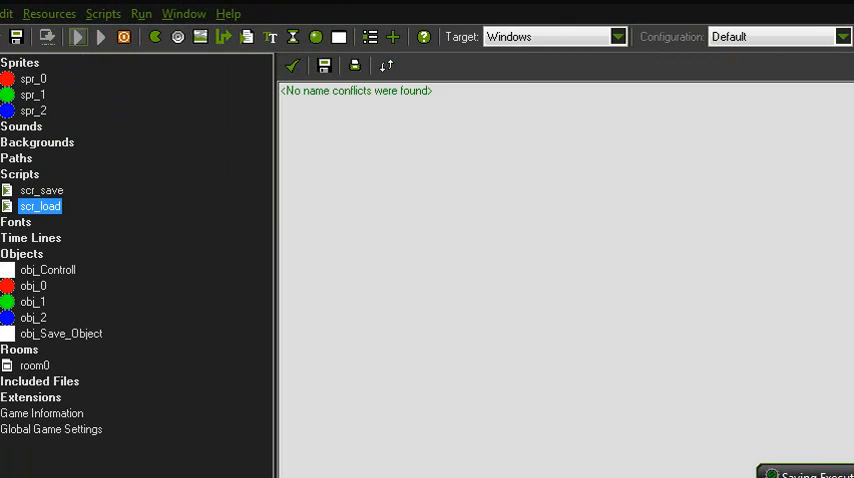
pyautogui.doubleClick(34, 364)
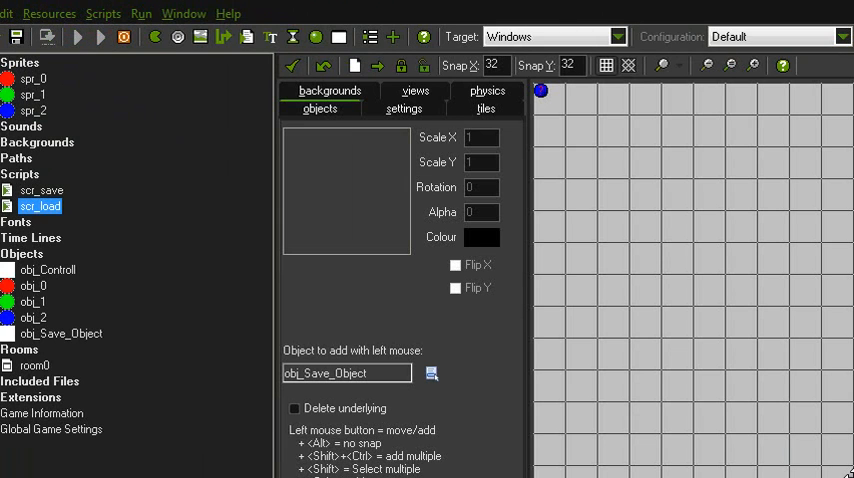
pyautogui.moveTo(844, 418)
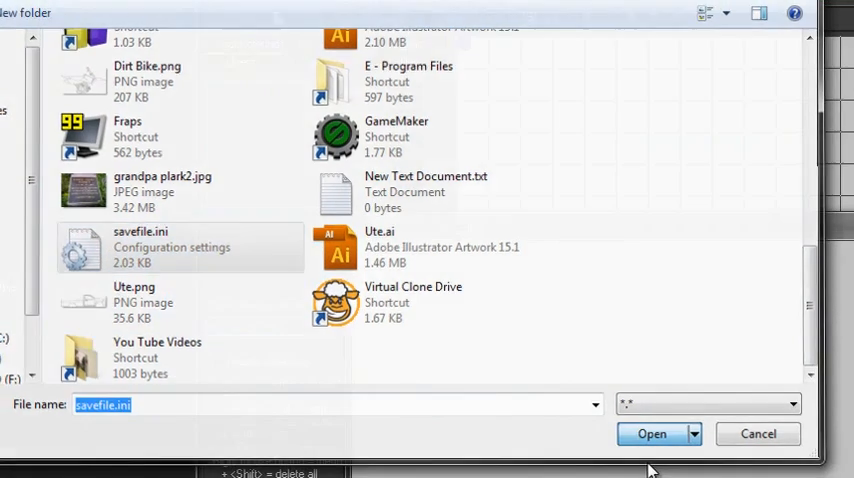
pyautogui.click(652, 432)
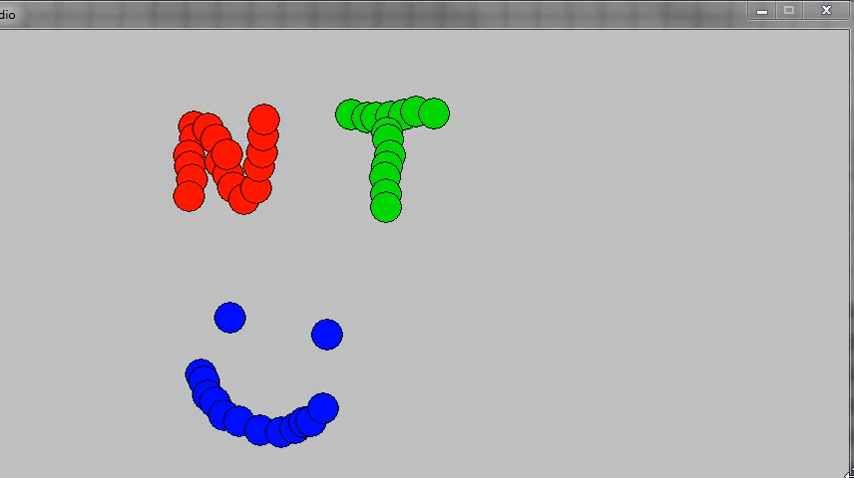